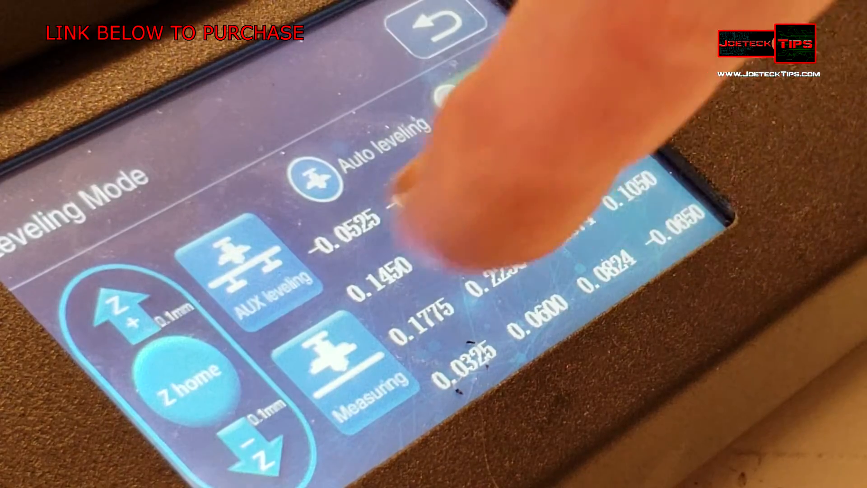
# - Leave the Leveling Mode screen and return to the main menu
pyautogui.click(464, 88)
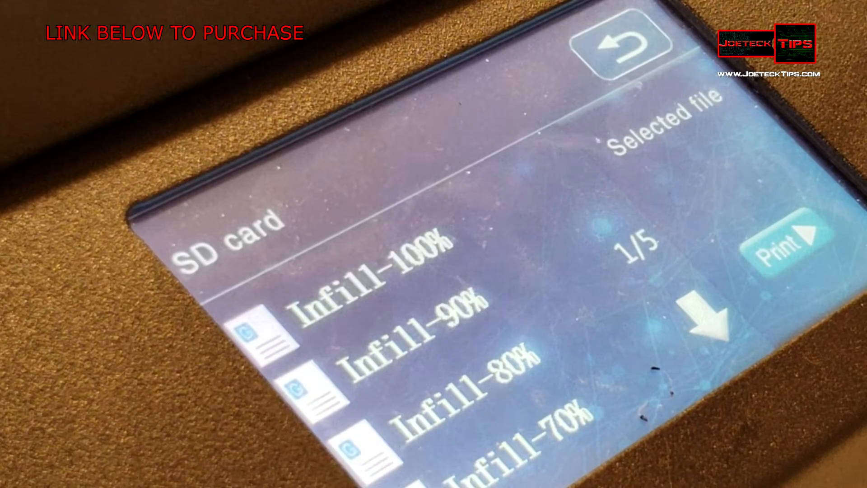
# - Page through the SD card's Infill file list to reach Infill-0%
pyautogui.click(719, 326)
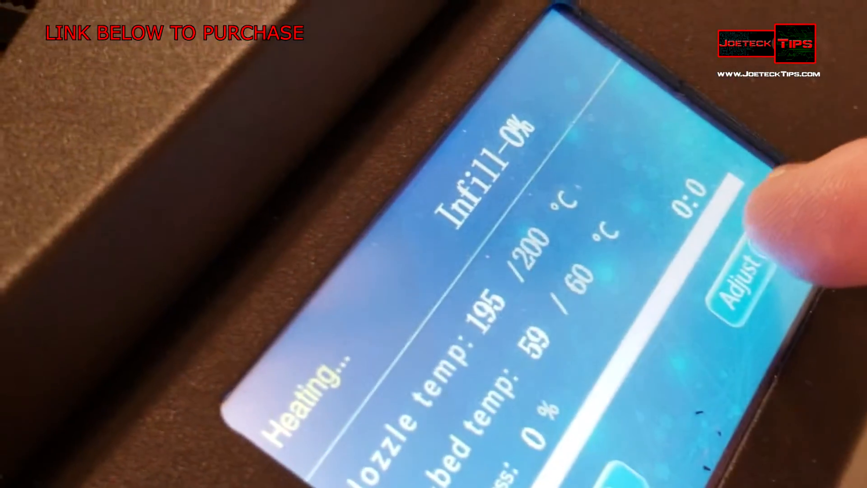
# - Bring up the Adjustment screen for Z-axis compensation while Infill-0% heats
pyautogui.click(741, 277)
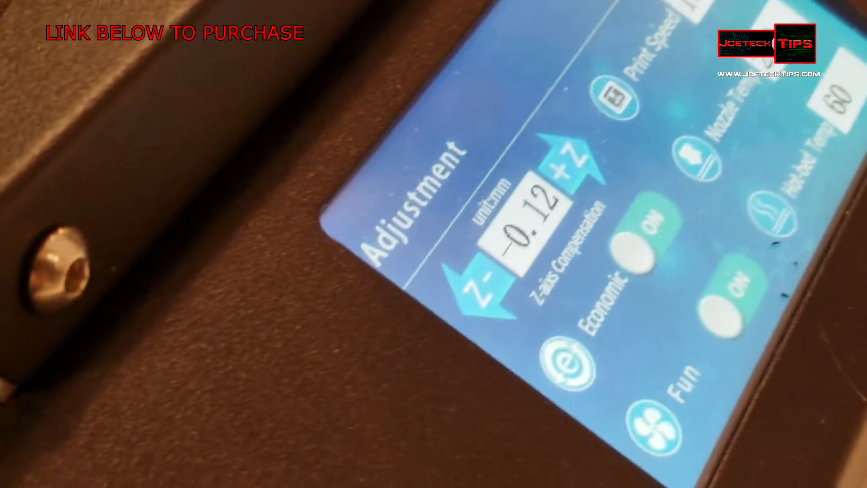